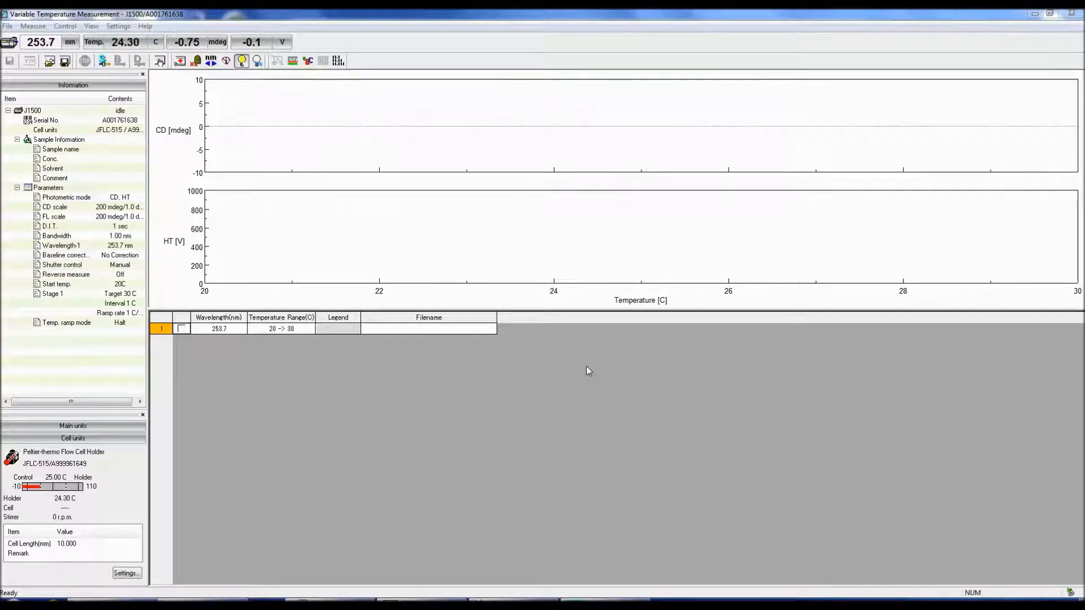
{"action": "mouse_move", "coordinate": [539, 342]}
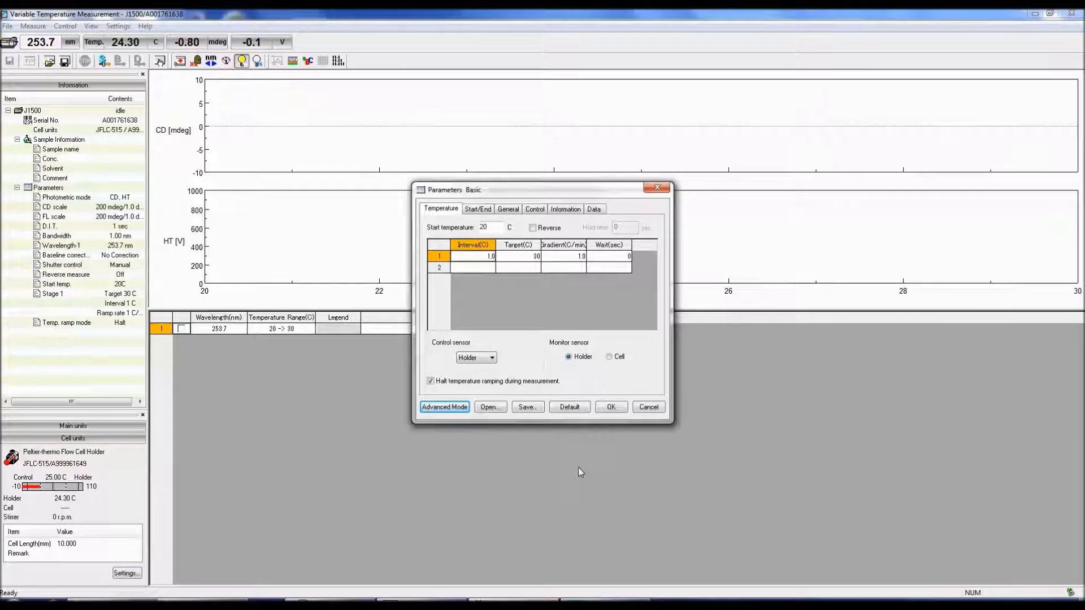
{"action": "mouse_move", "coordinate": [534, 367]}
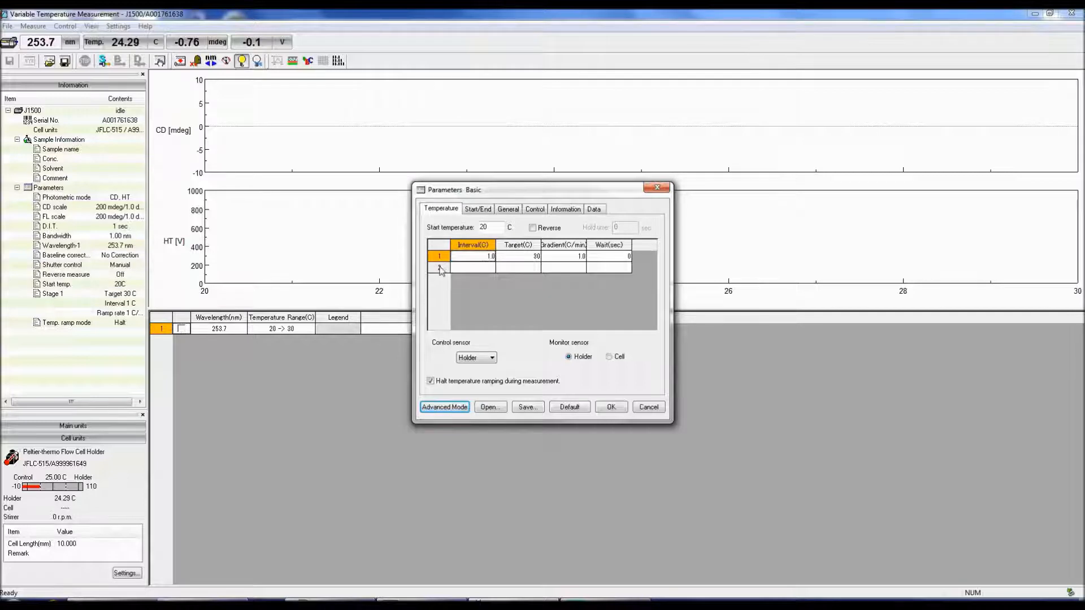
Step: Select the empty second stage row below the 1 C step to 30 C
{"action": "left_click", "coordinate": [439, 268]}
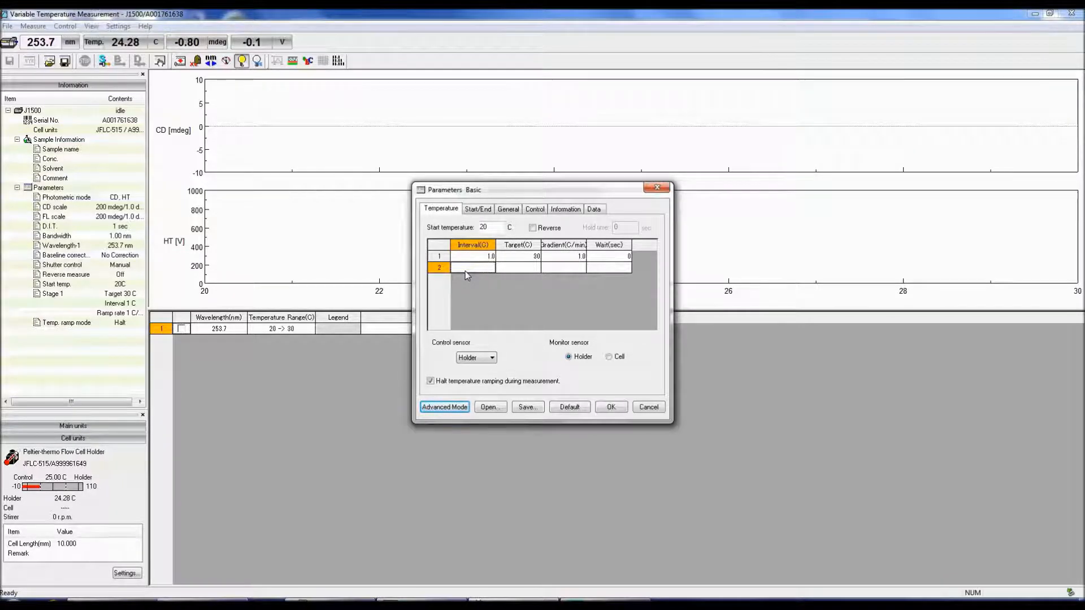
{"action": "mouse_move", "coordinate": [505, 351]}
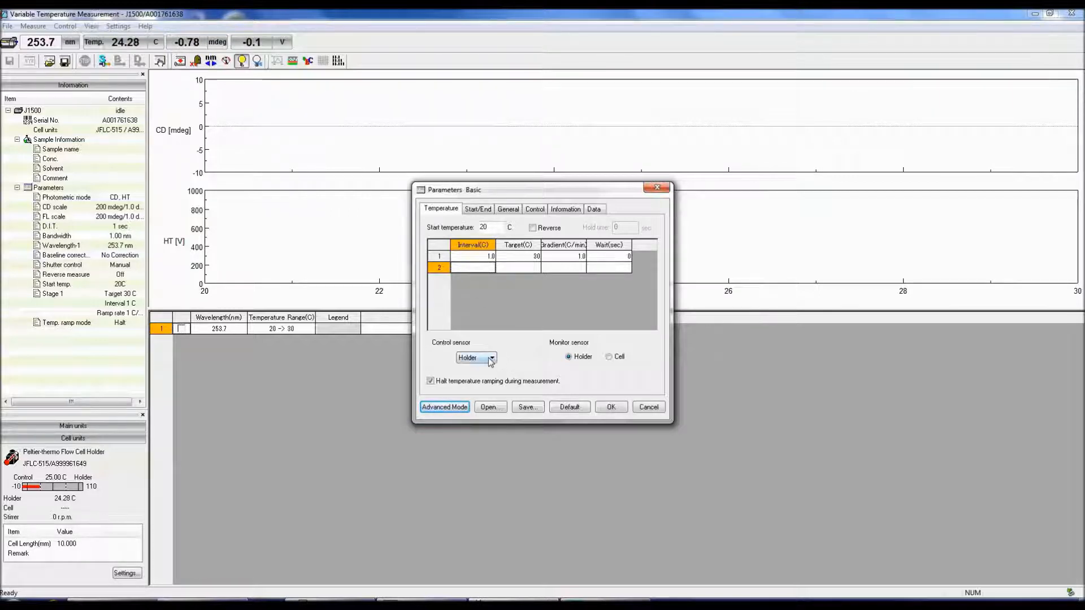
{"action": "left_click", "coordinate": [491, 357]}
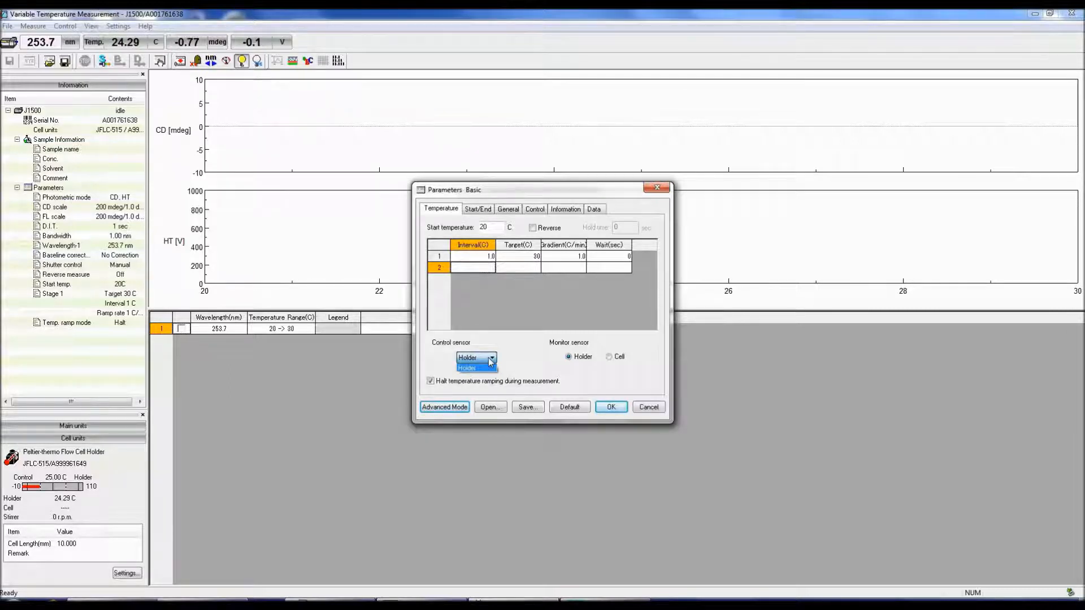
{"action": "left_click", "coordinate": [467, 368]}
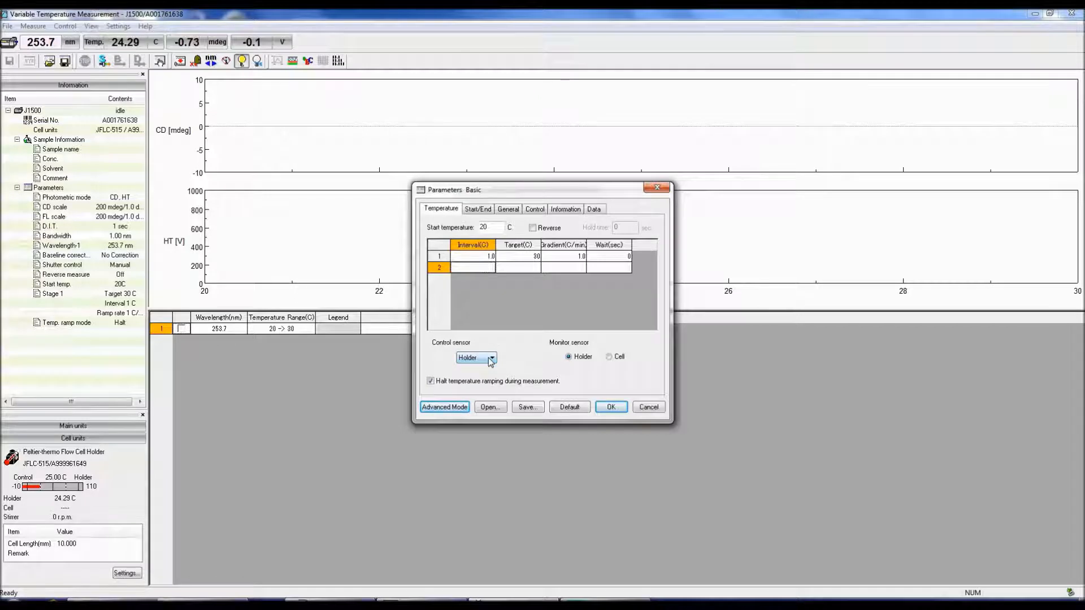
{"action": "mouse_move", "coordinate": [616, 375]}
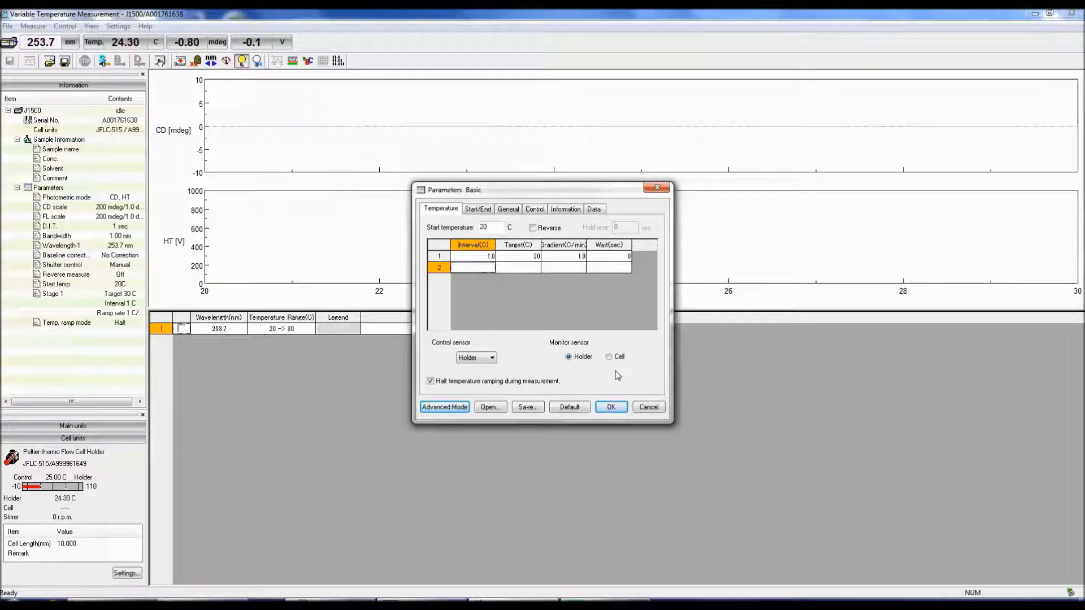
{"action": "mouse_move", "coordinate": [607, 391]}
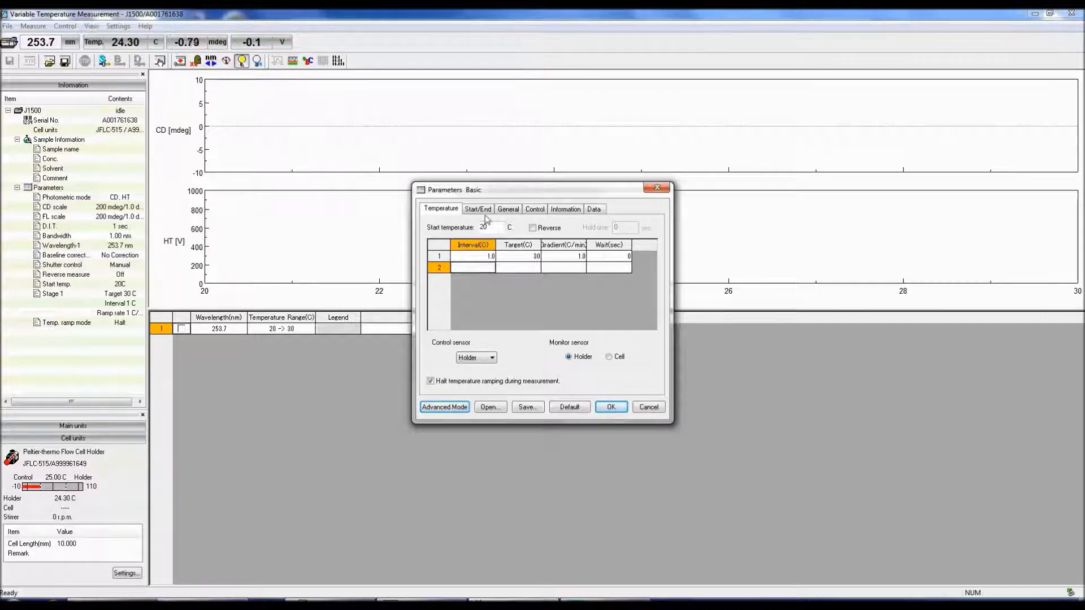
Step: Show the Start/End conditions: hold within ±0.1 C for 5 s, keep end temperature
{"action": "left_click", "coordinate": [478, 209]}
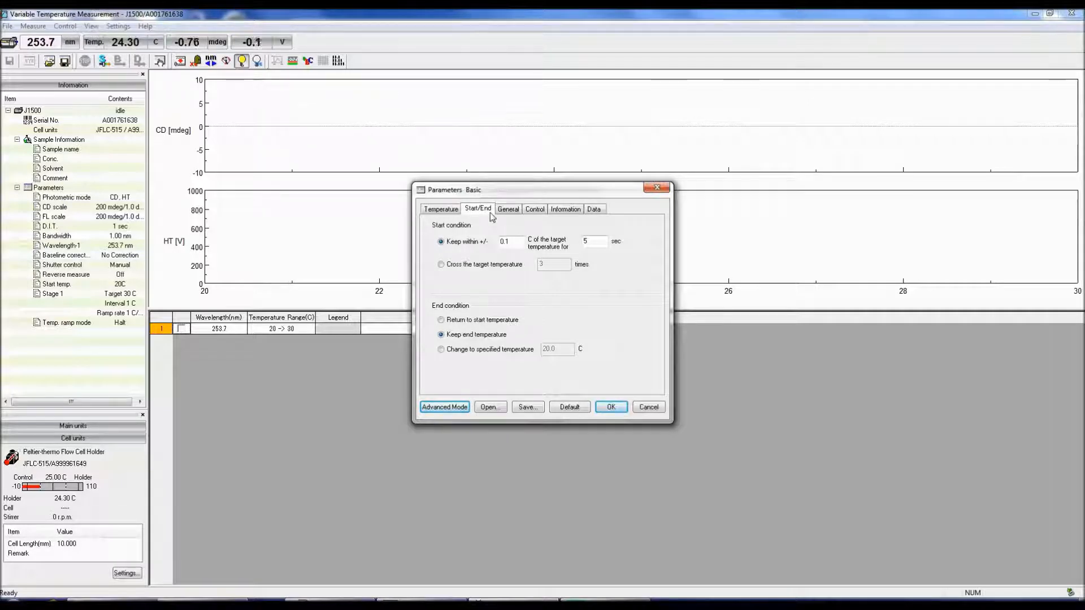
{"action": "mouse_move", "coordinate": [558, 327]}
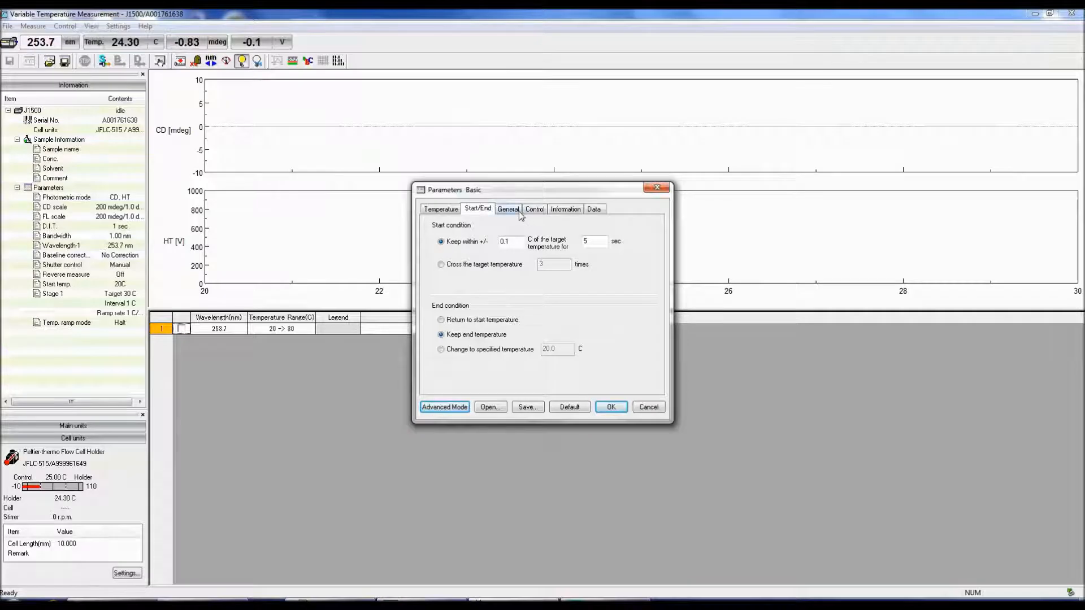
Step: Raise the channel count to 4 in the General settings, keeping Channel 1 as CD
{"action": "left_click", "coordinate": [509, 209]}
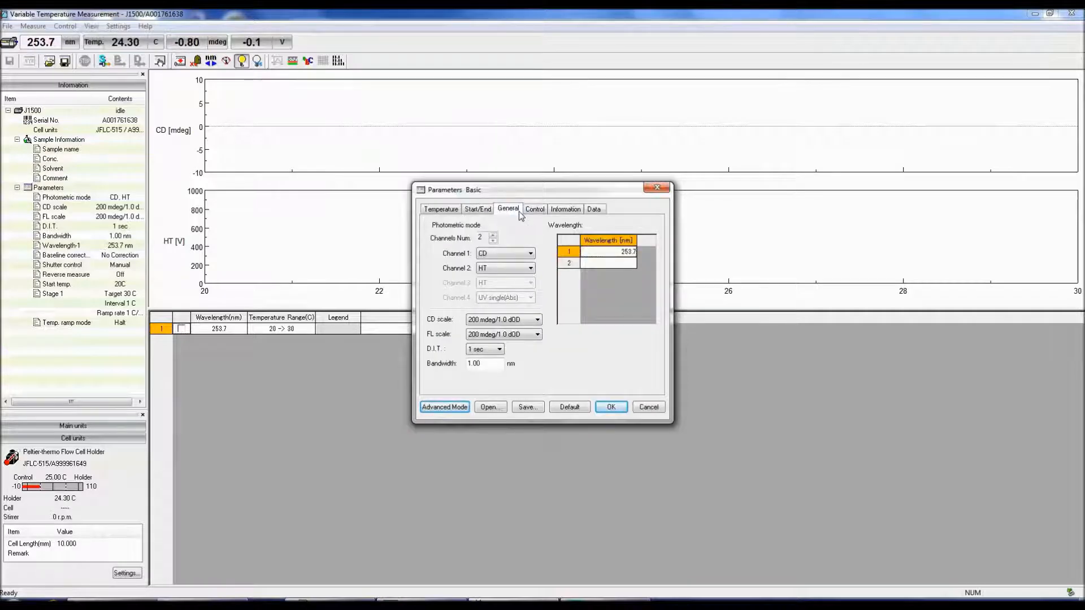
{"action": "left_click", "coordinate": [493, 236]}
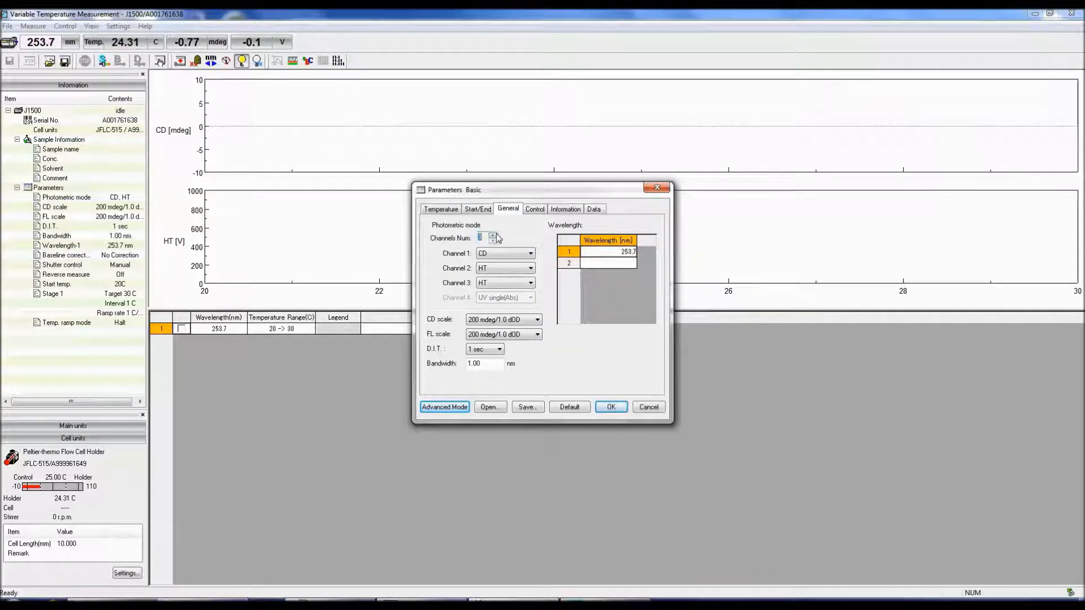
{"action": "left_click", "coordinate": [493, 236]}
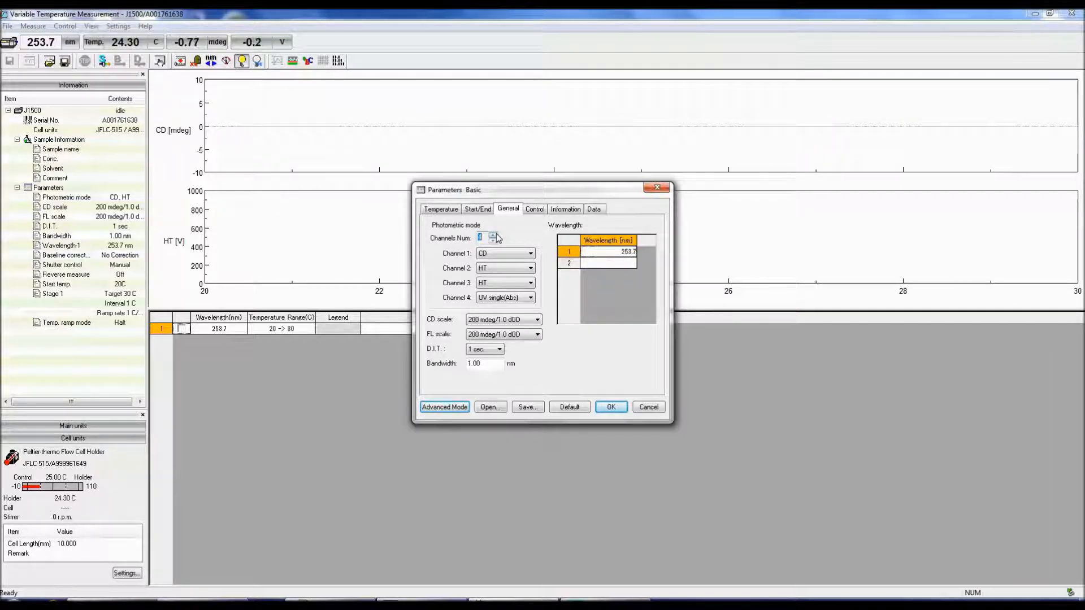
{"action": "left_click", "coordinate": [530, 253]}
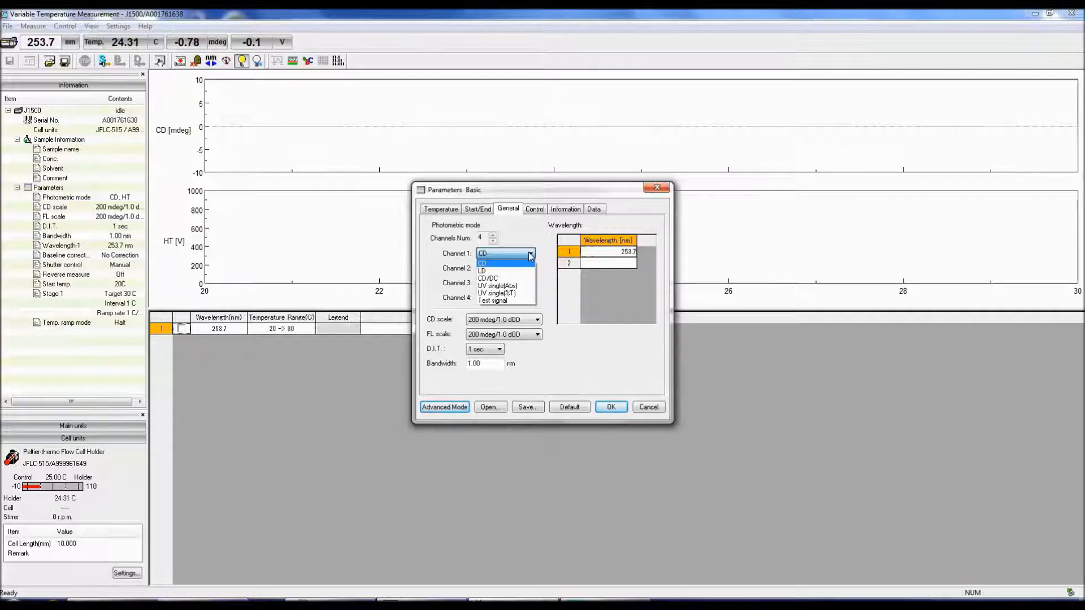
{"action": "left_click", "coordinate": [482, 262]}
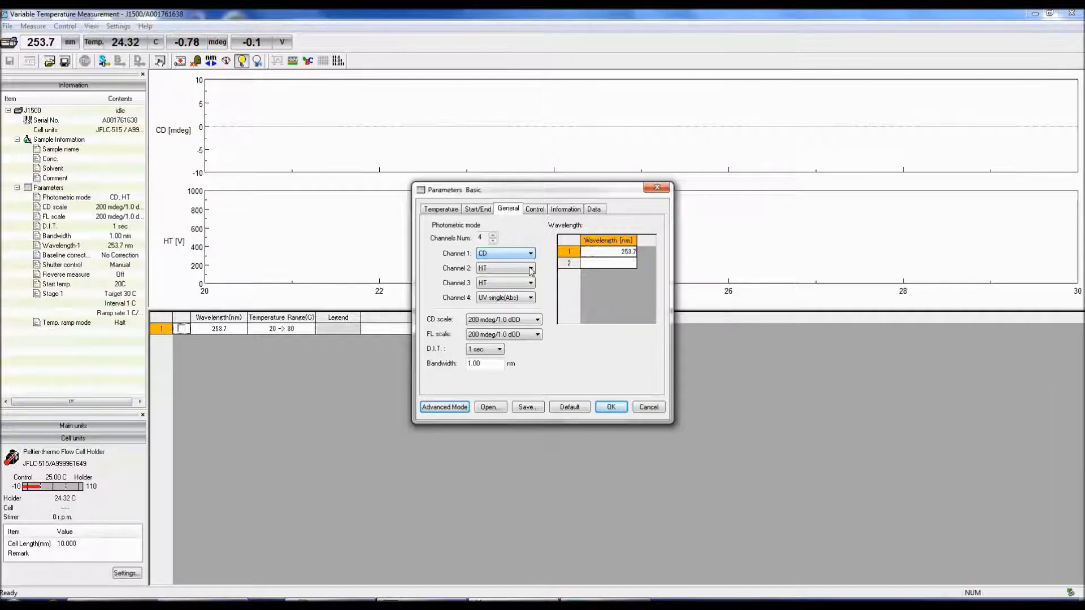
{"action": "left_click", "coordinate": [530, 268]}
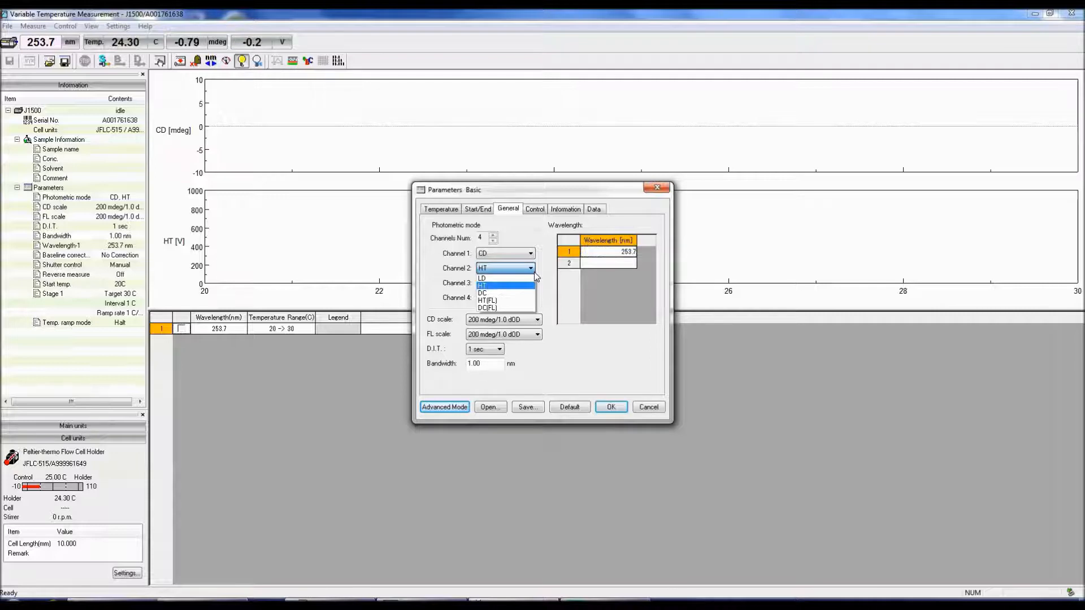
Step: Keep Channel 2 as HT and CD scale at 200 mdeg, and set D.I.T. to 4 sec
{"action": "left_click", "coordinate": [481, 285]}
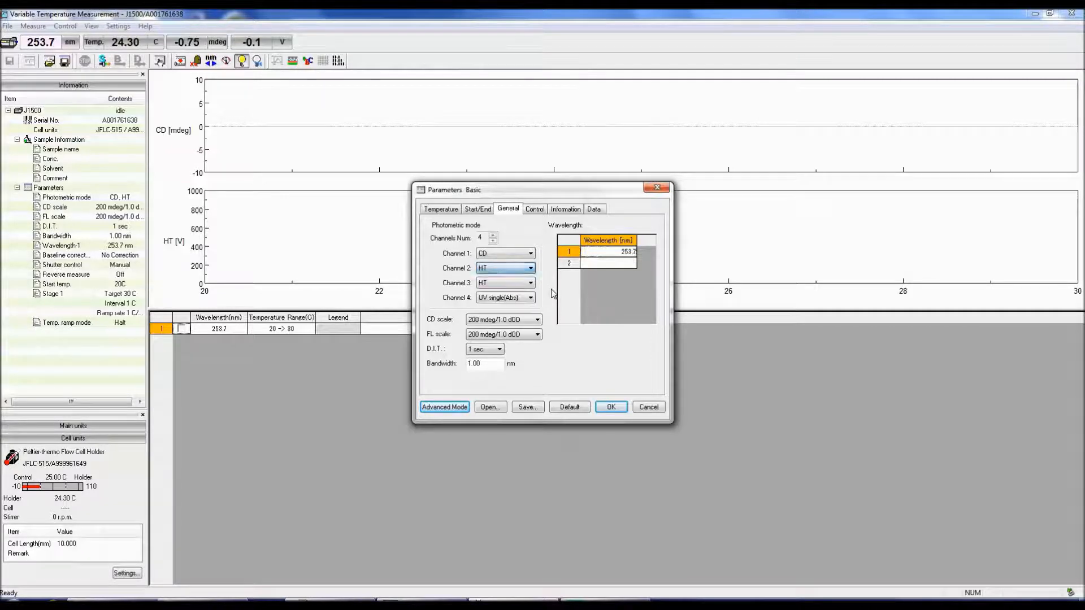
{"action": "left_click", "coordinate": [538, 319]}
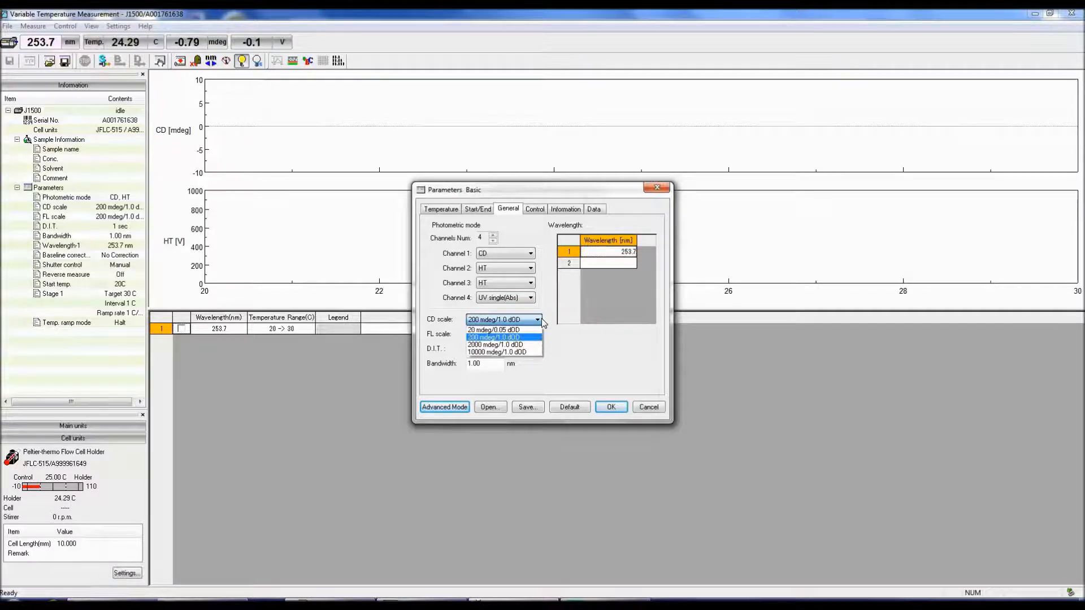
{"action": "left_click", "coordinate": [493, 336]}
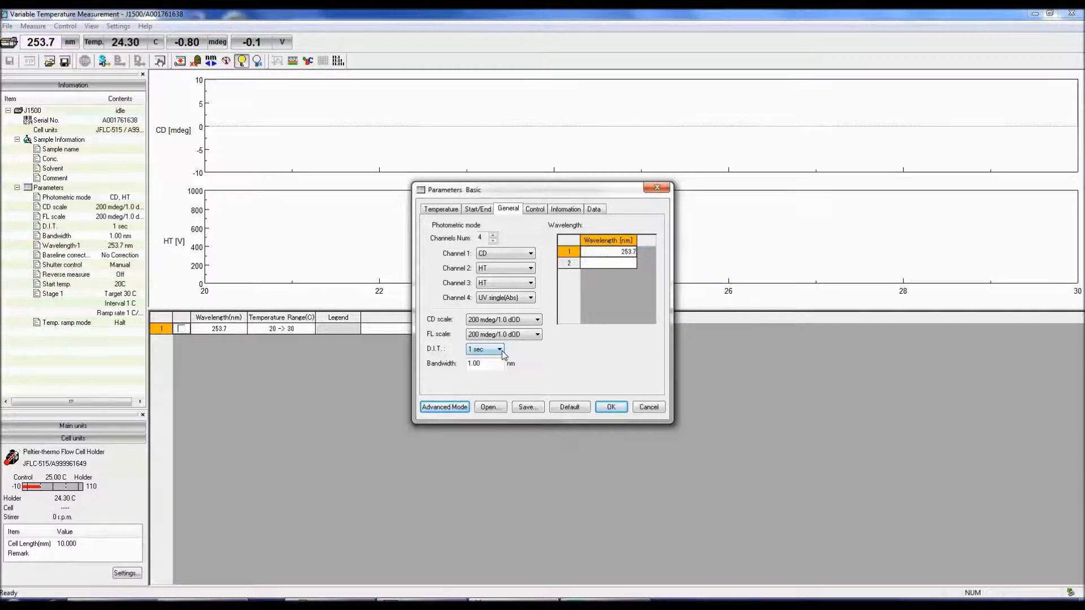
{"action": "left_click", "coordinate": [500, 349]}
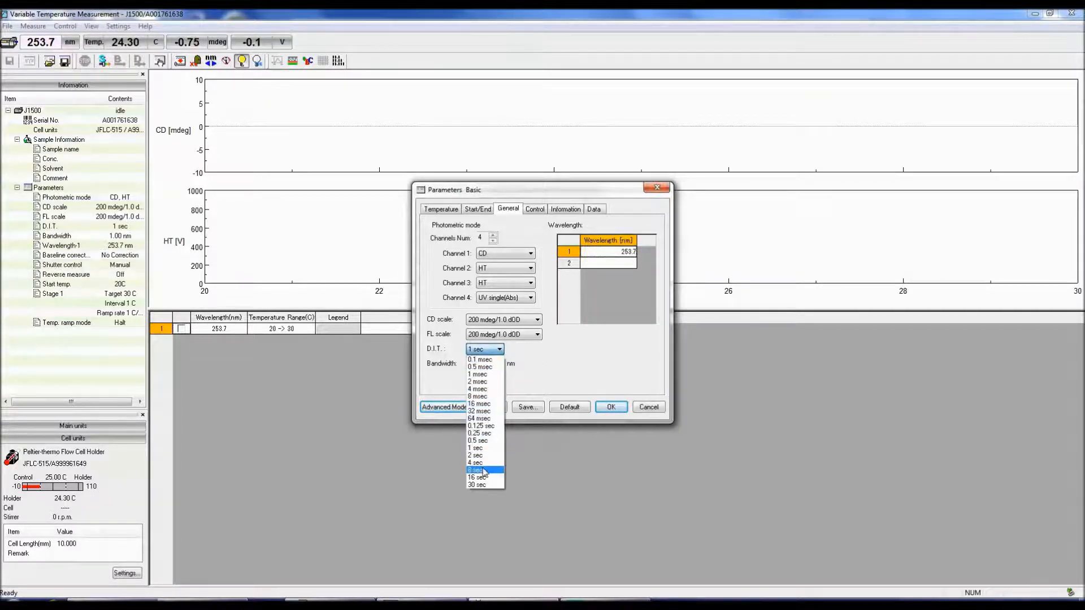
{"action": "left_click", "coordinate": [475, 462]}
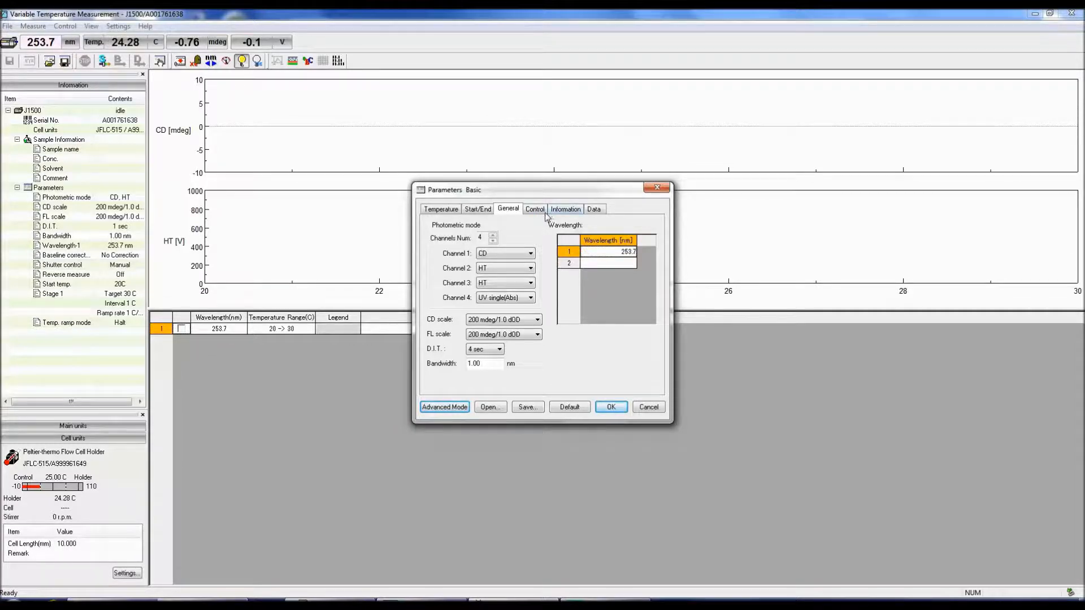
Step: Review Control settings (no correction, manual shutter), then view the empty sample information fields
{"action": "left_click", "coordinate": [533, 209]}
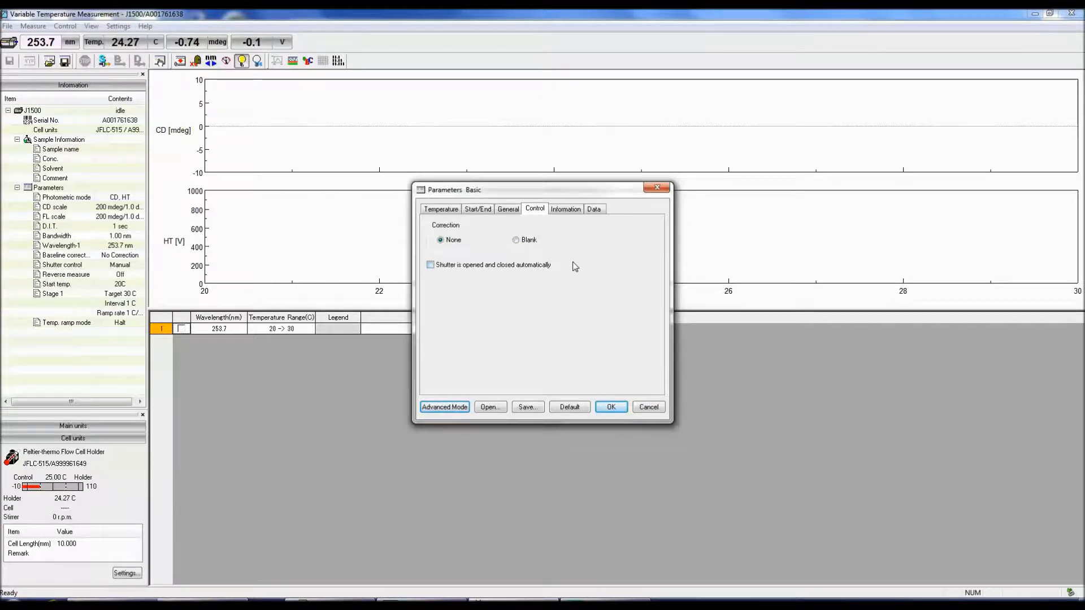
{"action": "left_click", "coordinate": [565, 209]}
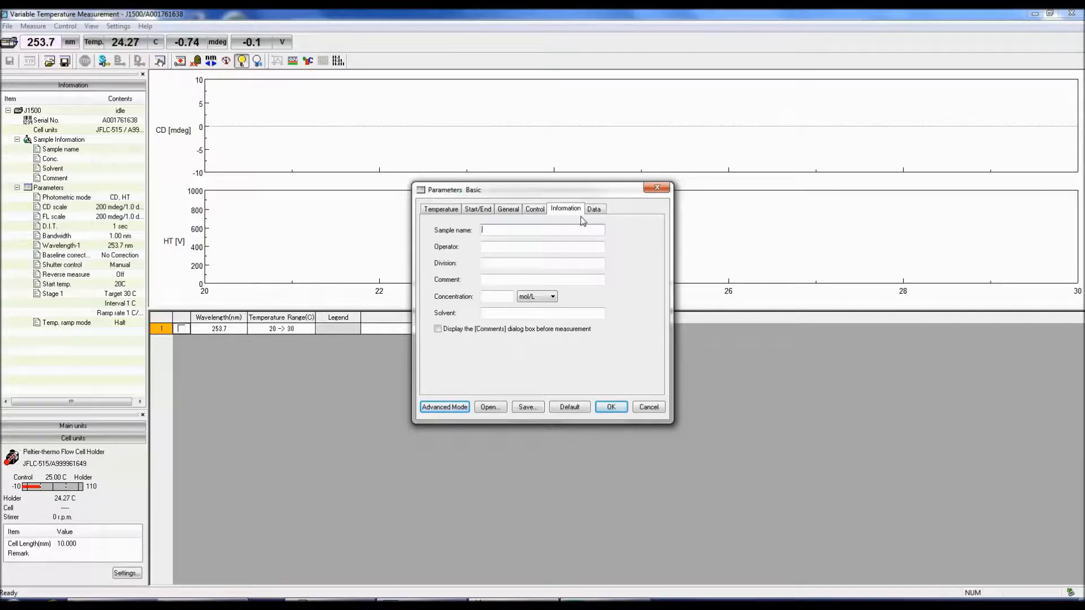
Step: Display the data settings: auto save off, data sent to Spectra Analysis
{"action": "left_click", "coordinate": [594, 209]}
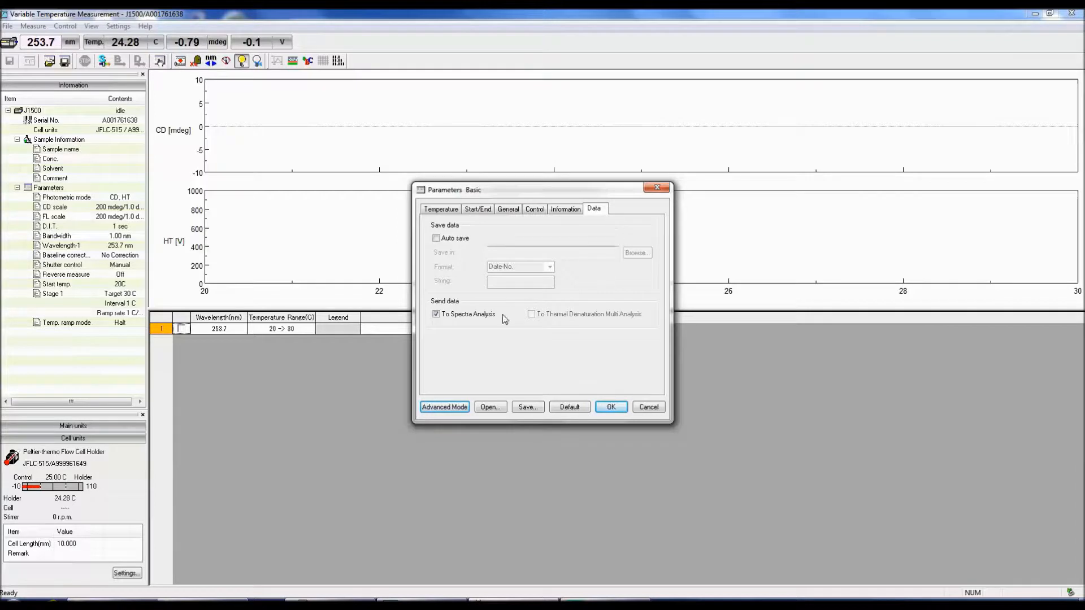
{"action": "mouse_move", "coordinate": [503, 326]}
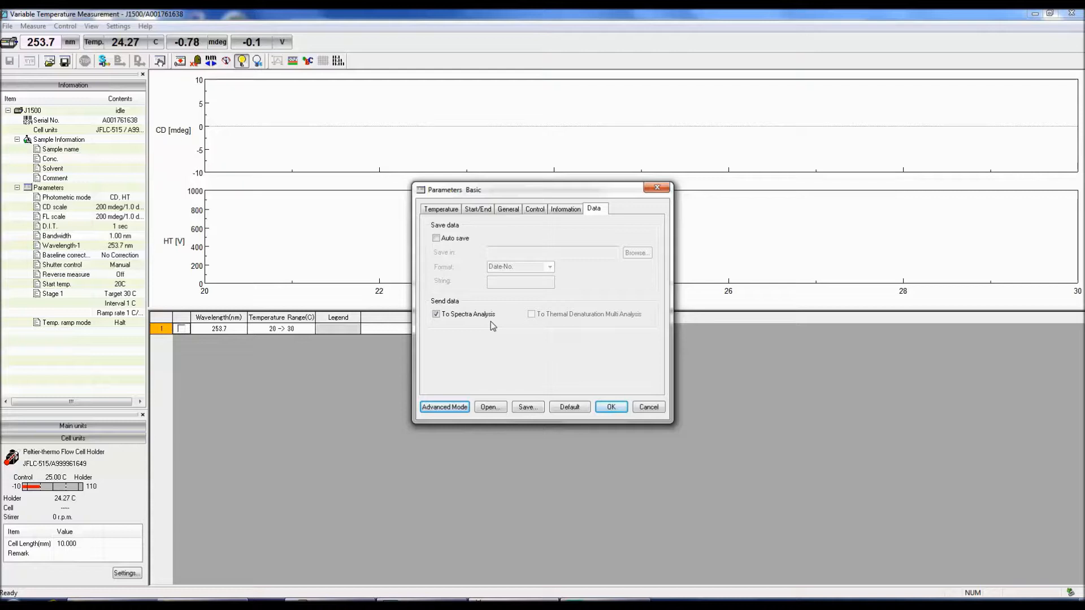
{"action": "mouse_move", "coordinate": [545, 414]}
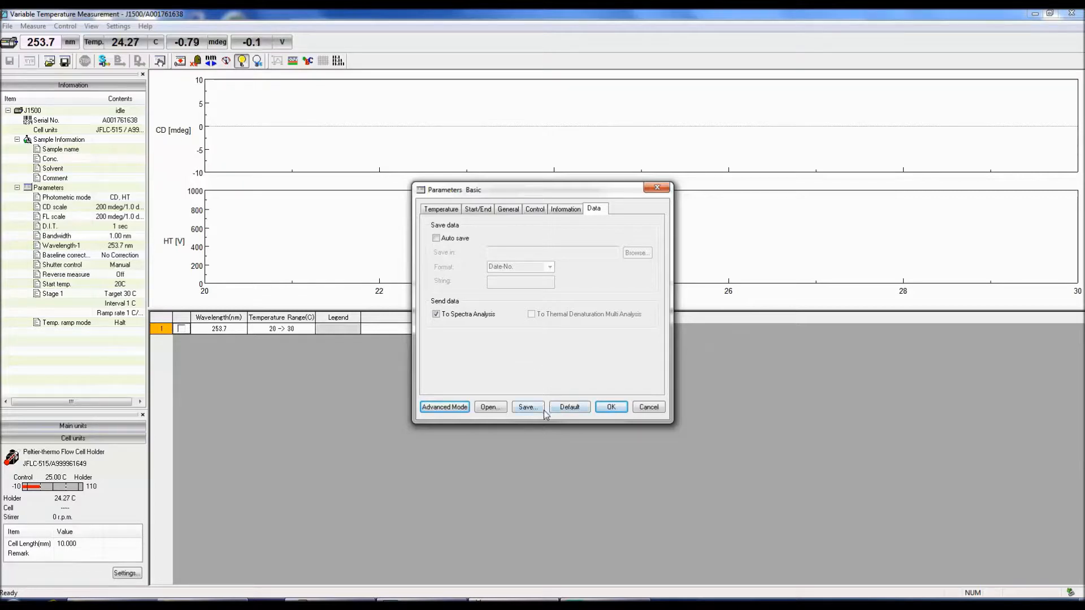
{"action": "mouse_move", "coordinate": [490, 407]}
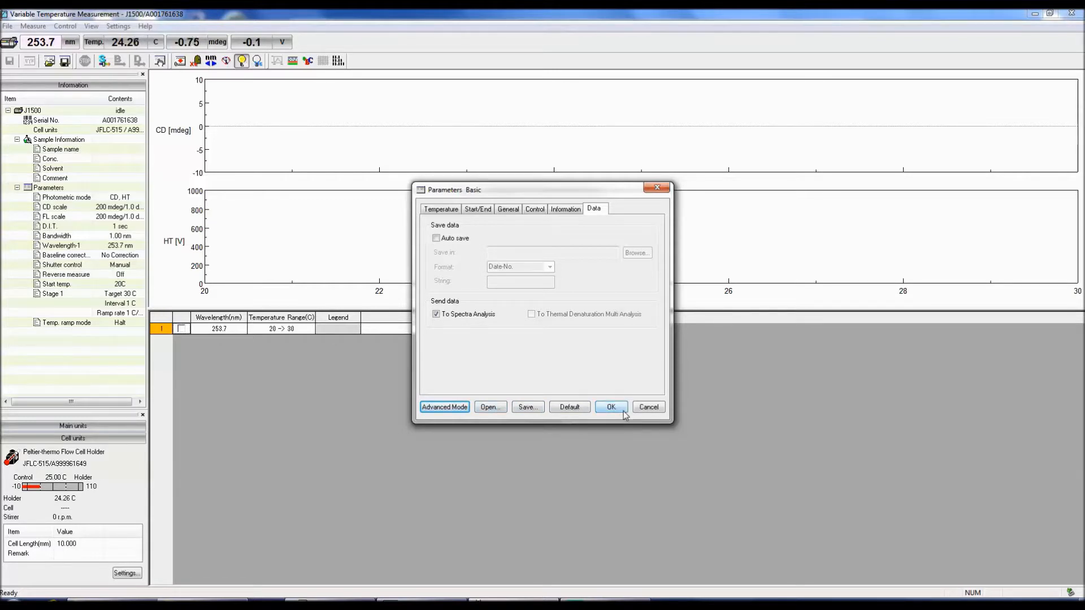
Step: Apply the parameters and start the sample measurement from the toolbar
{"action": "left_click", "coordinate": [610, 407]}
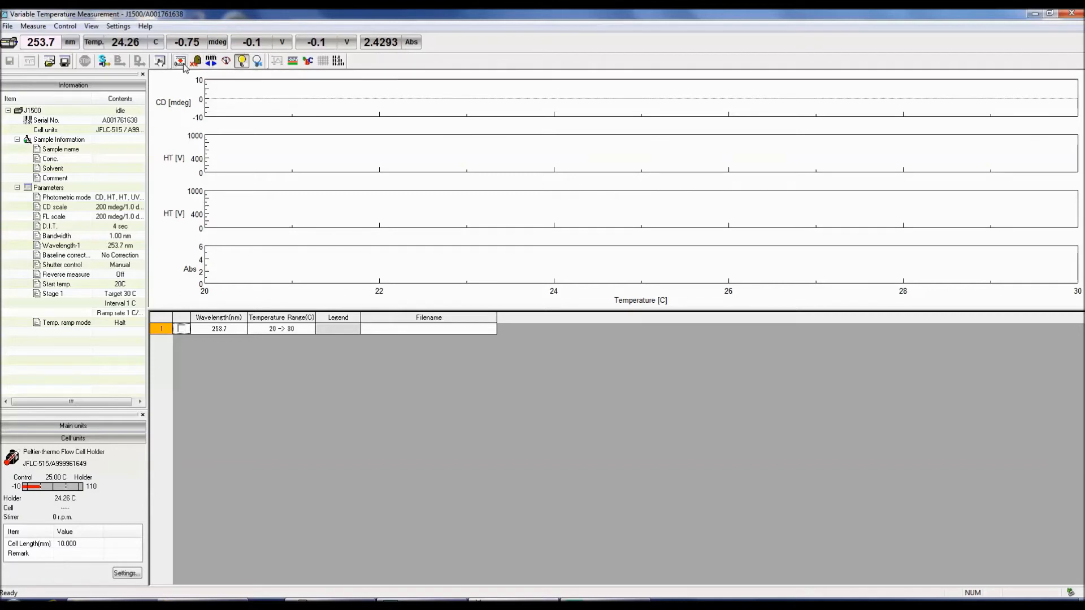
{"action": "left_click", "coordinate": [180, 61]}
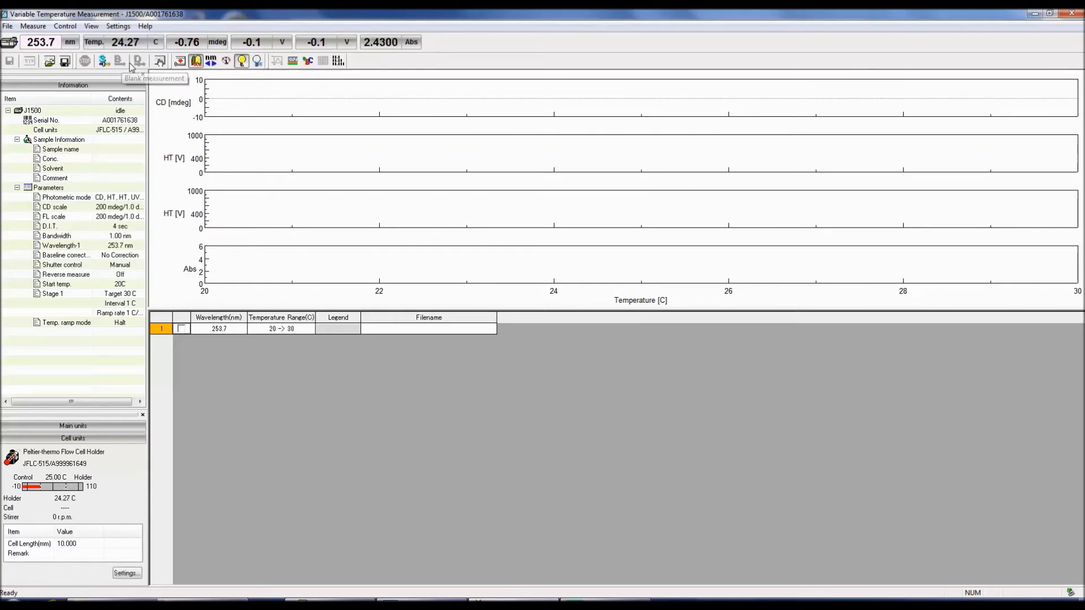
{"action": "left_click", "coordinate": [102, 61]}
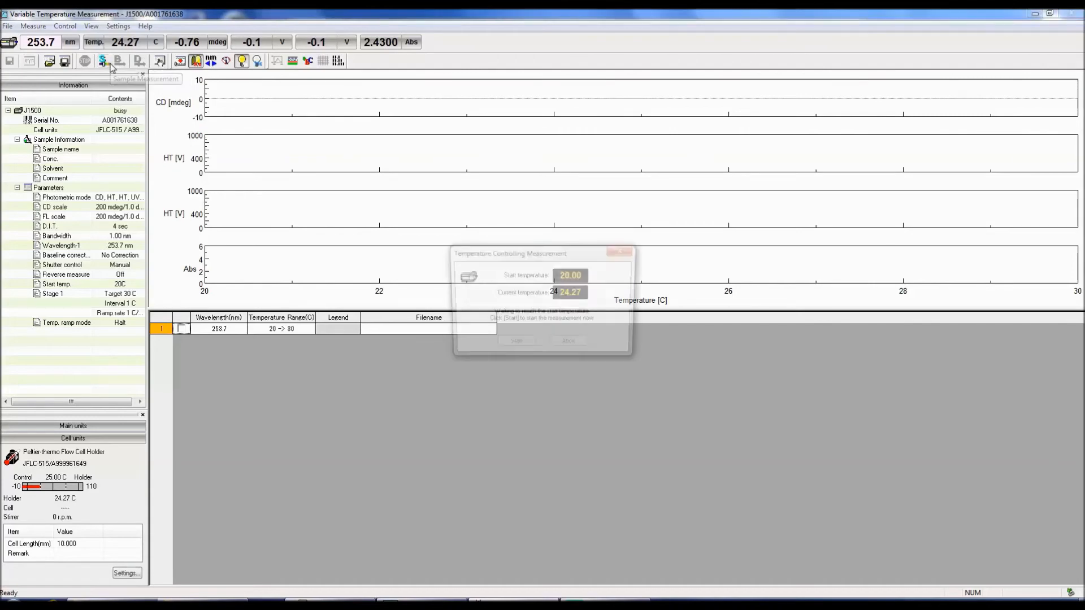